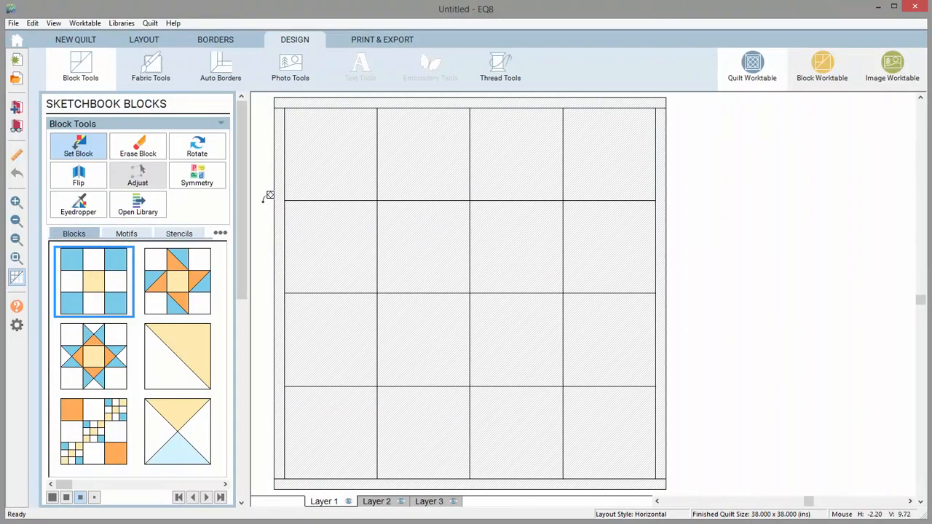
Step: With all borders locked, drag the border size to 3.500 inches
click(215, 39)
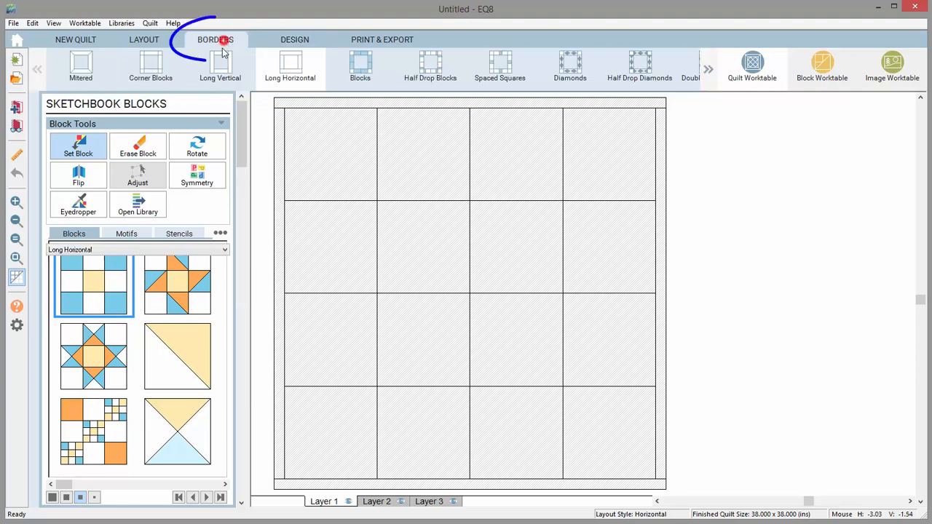
click(216, 40)
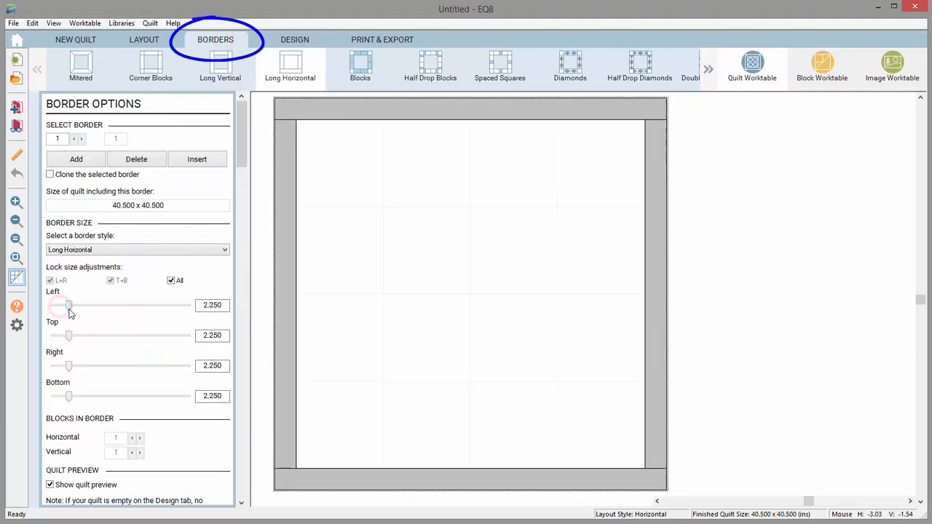
drag(69, 305, 77, 305)
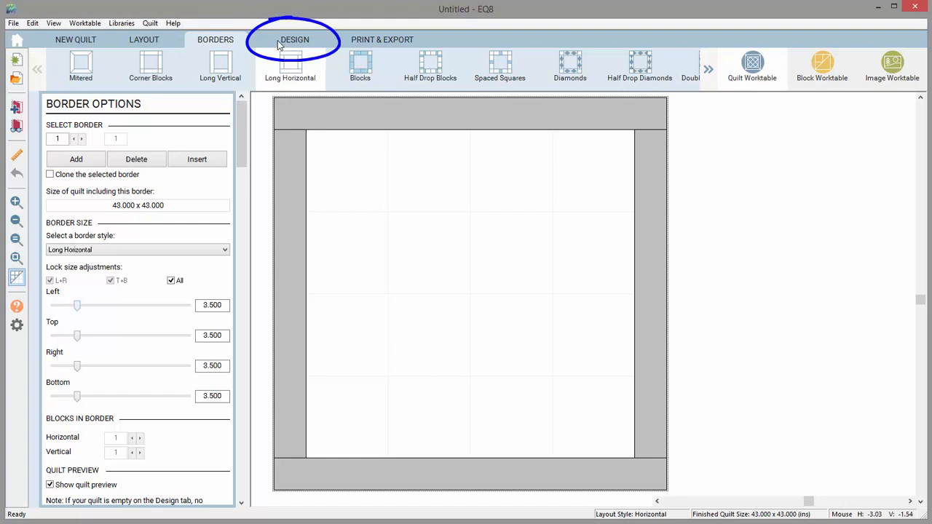
Step: Open Auto Borders and step the style list from Scrolls down to Striped
click(294, 39)
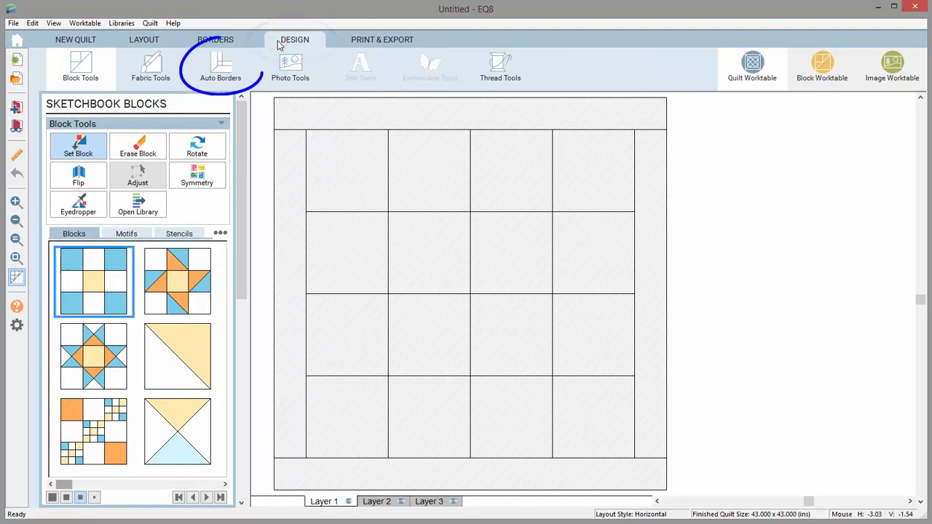
click(221, 67)
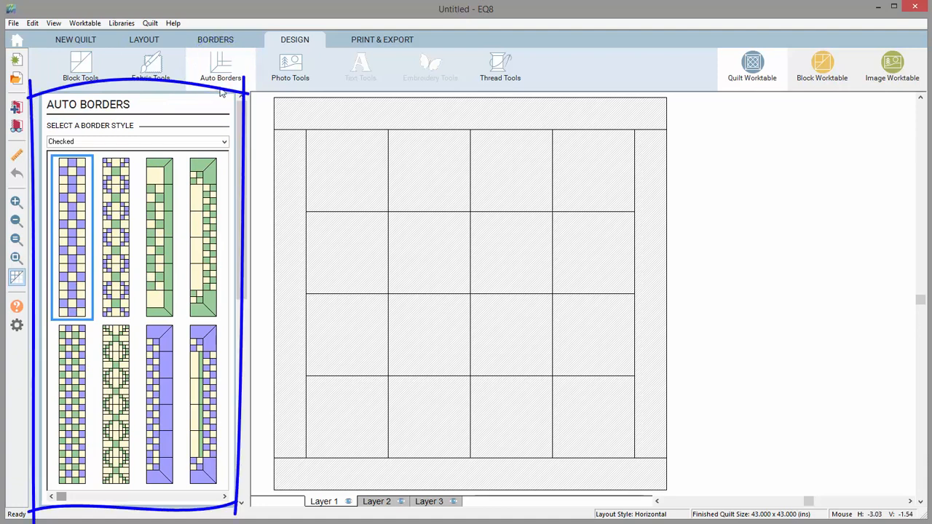
click(224, 142)
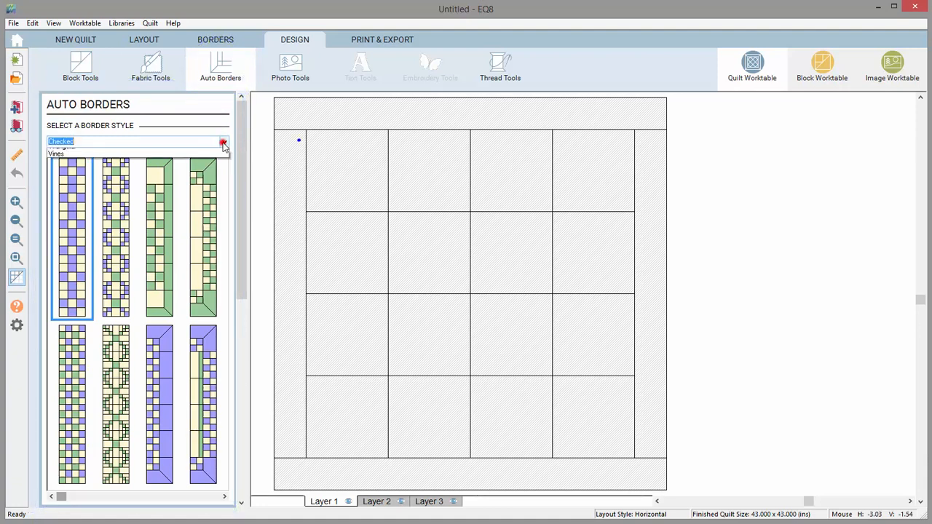
click(223, 141)
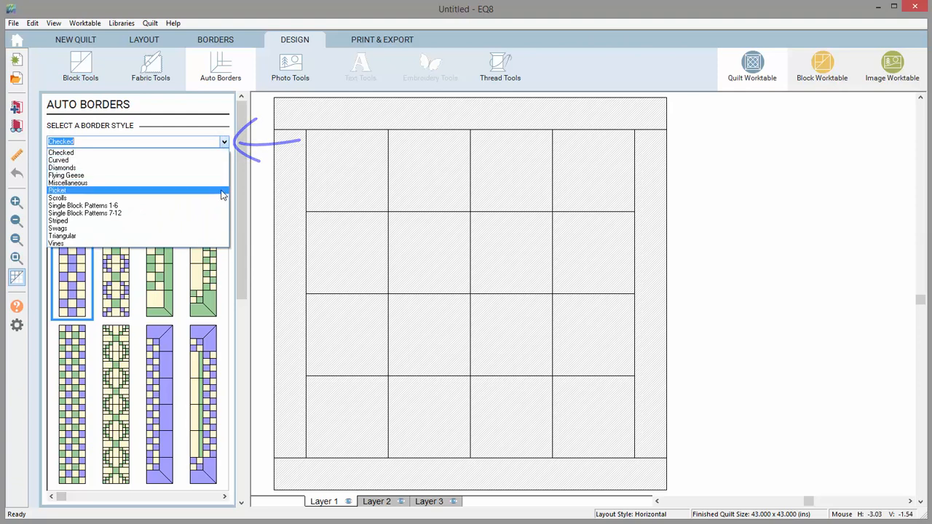
click(57, 197)
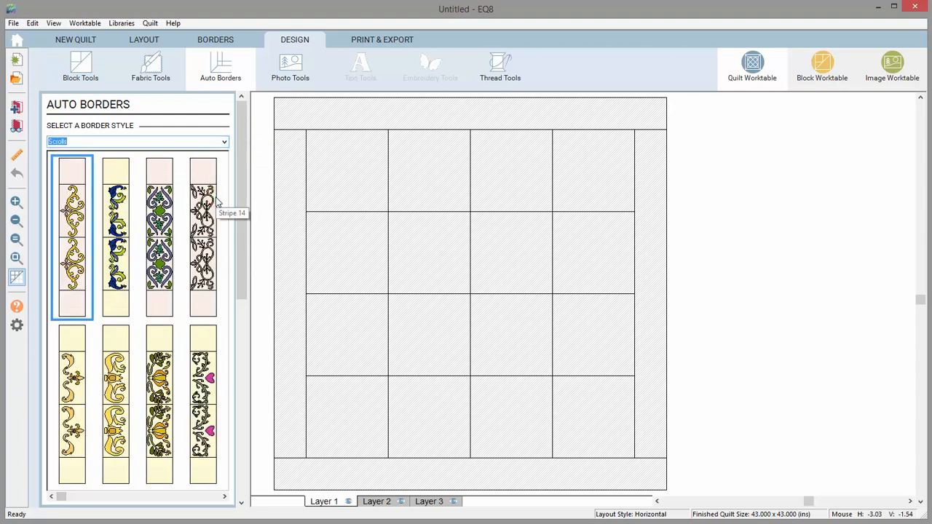
key(down)
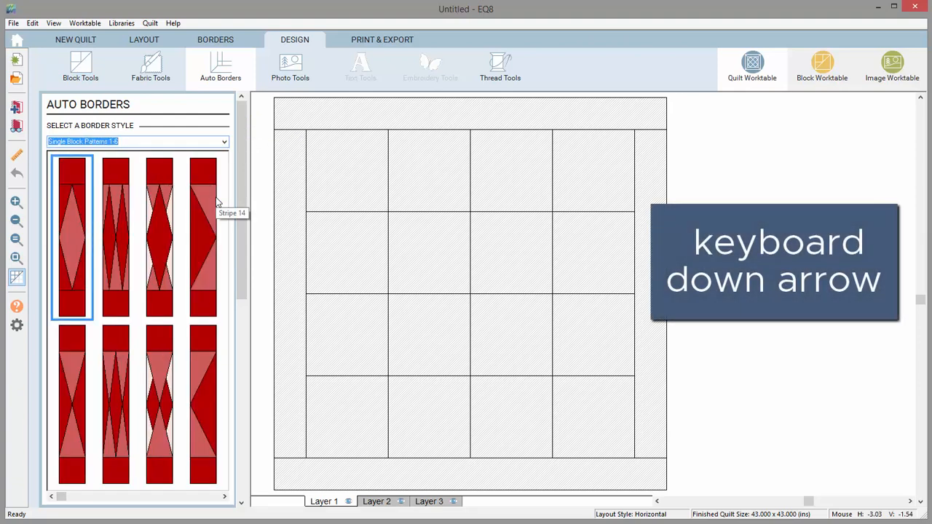
key(Down)
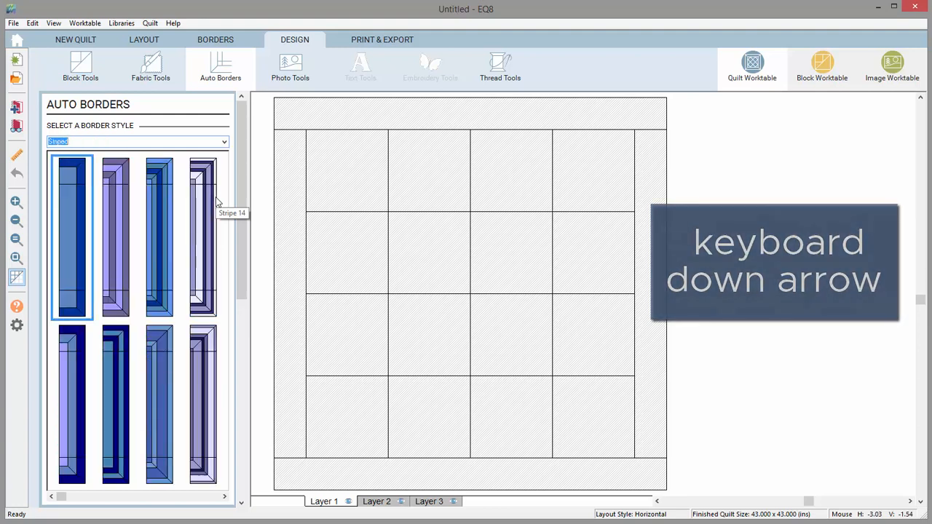
key(down)
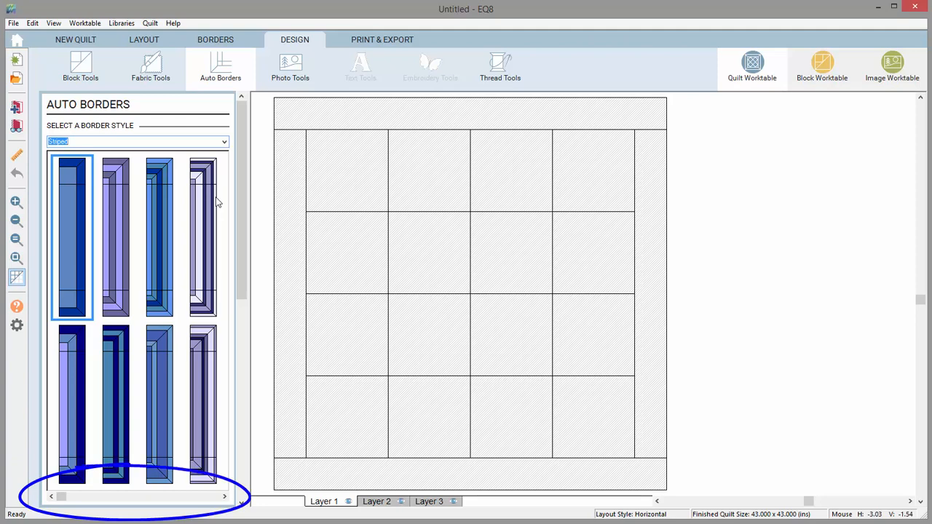
mouse_move(160, 278)
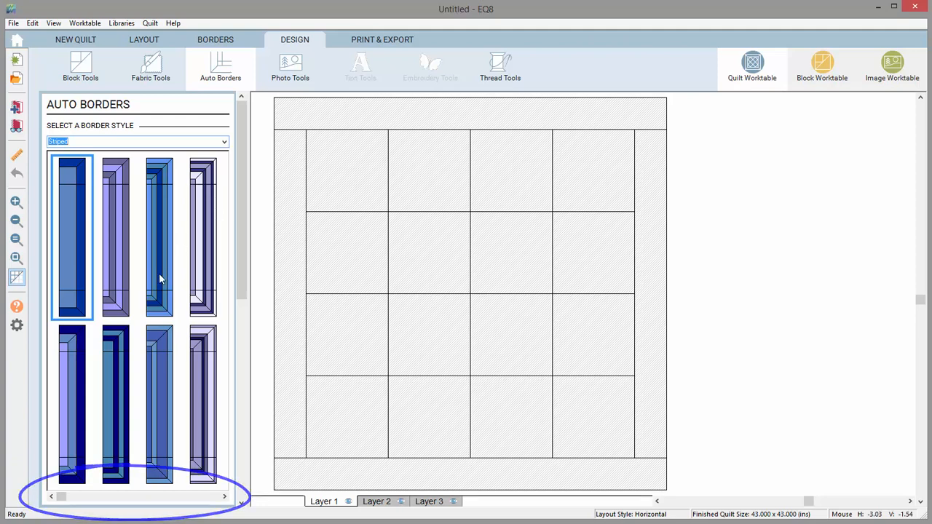
Step: Scroll the Striped designs and select a dark blue striped border
click(51, 496)
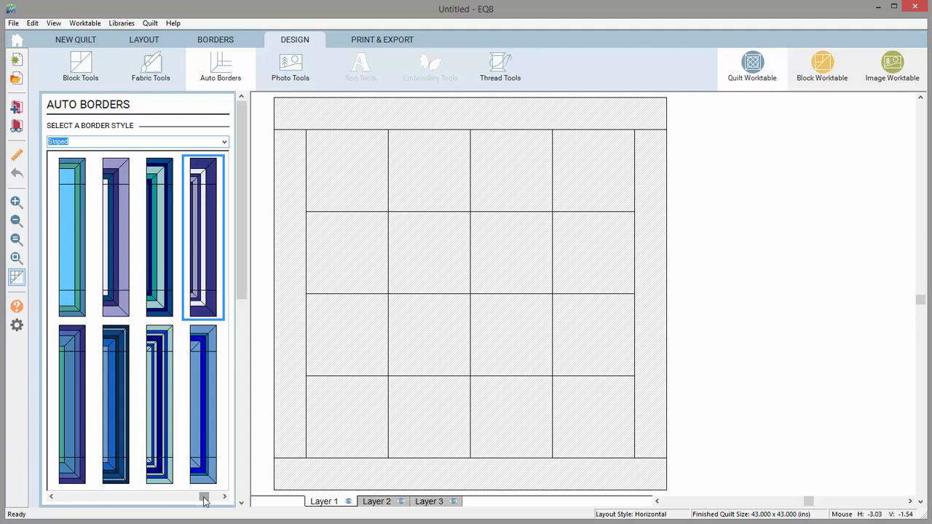
mouse_move(84, 408)
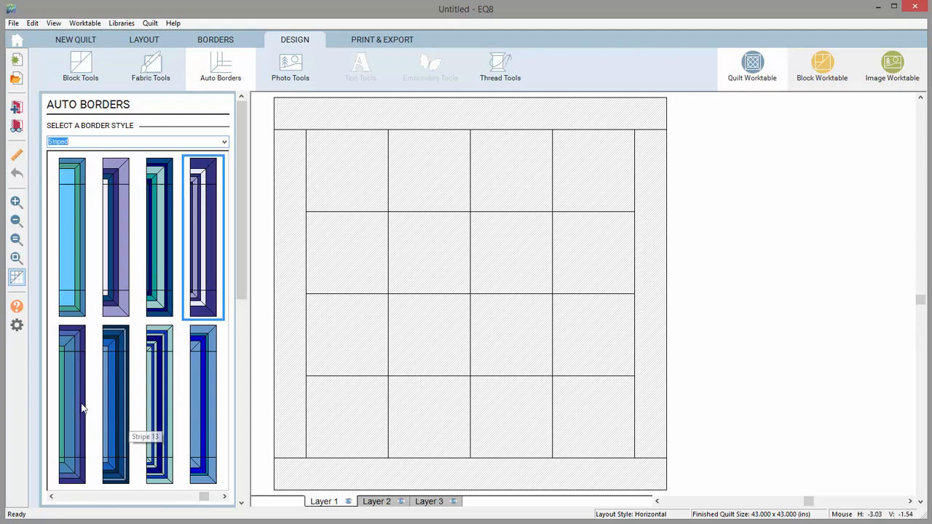
click(71, 405)
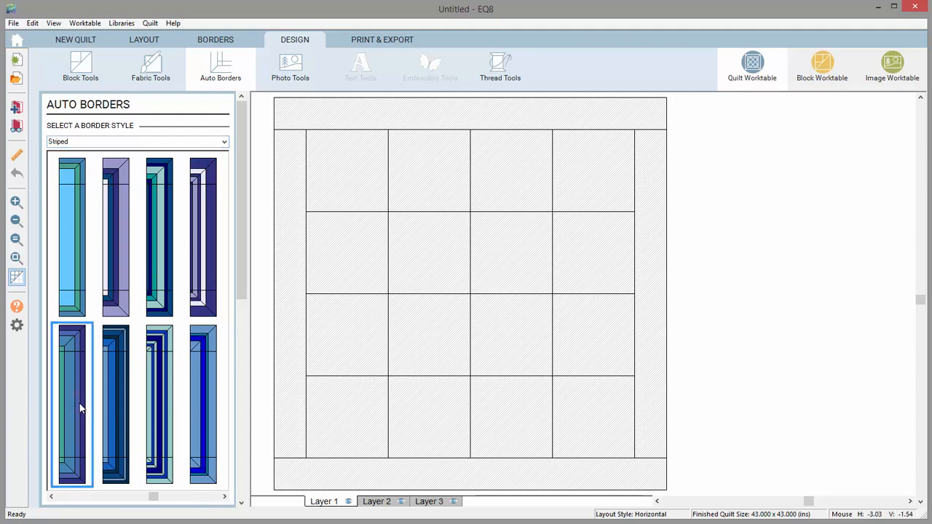
mouse_move(299, 236)
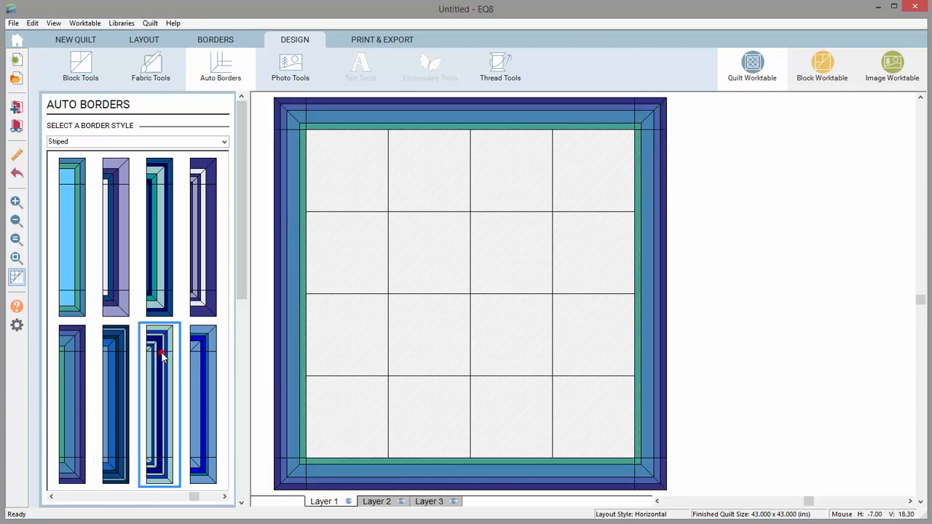
Step: Apply the teal-navy and dark blue striped designs to the border, then return to sketchbook blocks
click(159, 404)
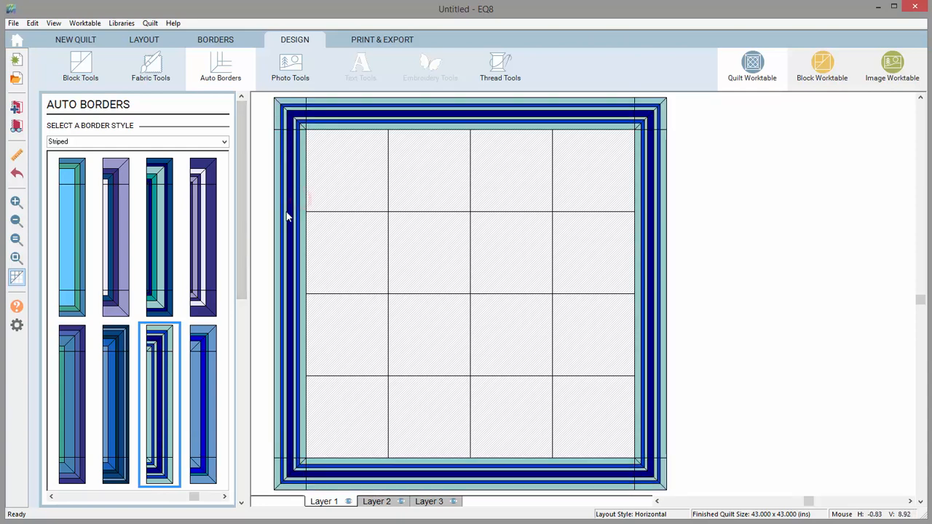
click(115, 404)
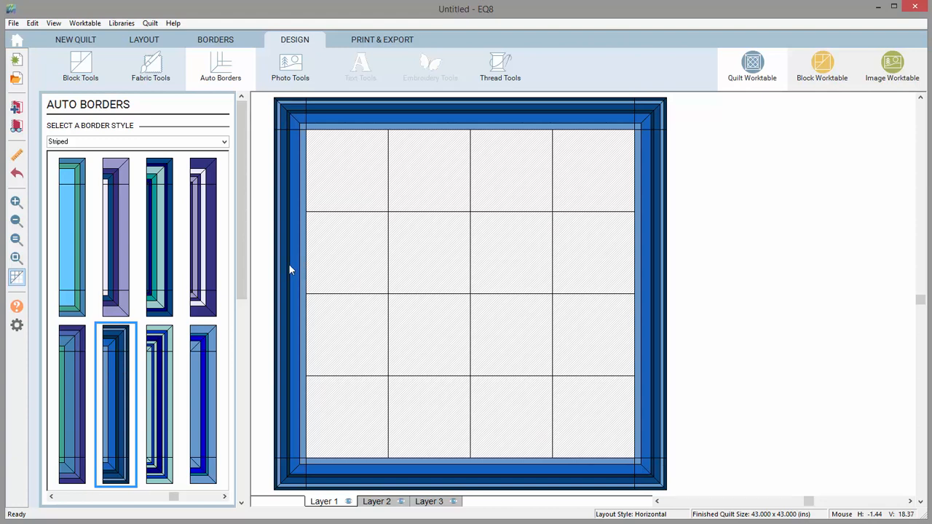
click(80, 67)
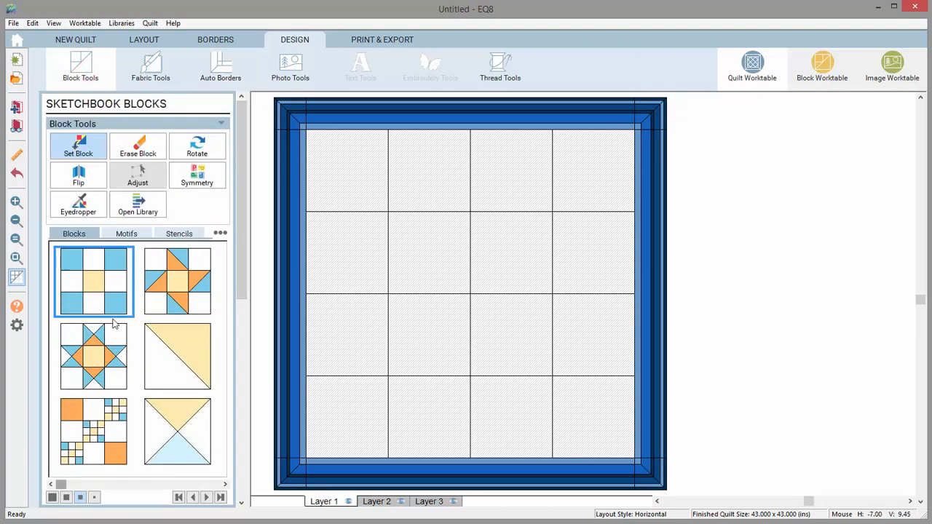
Step: Place the blue log-cabin block in the four centre cells and select Symmetry
click(94, 356)
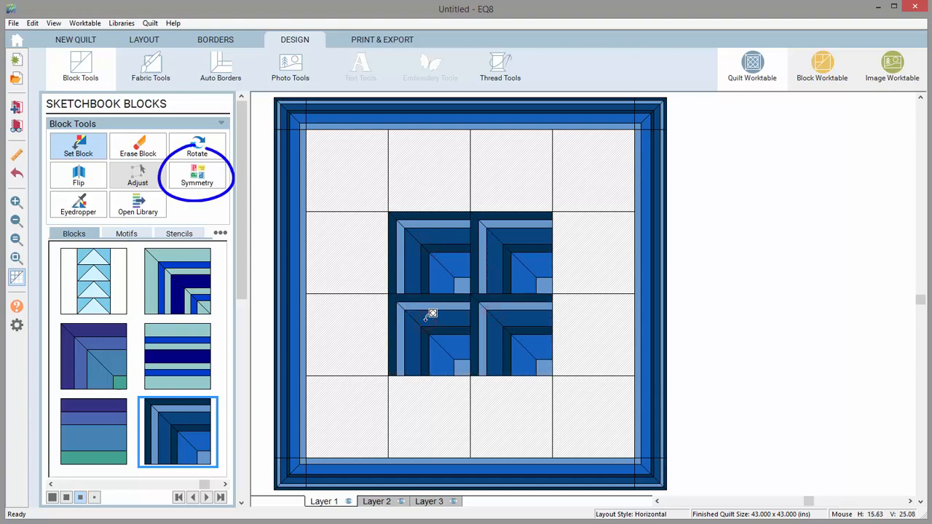
click(197, 174)
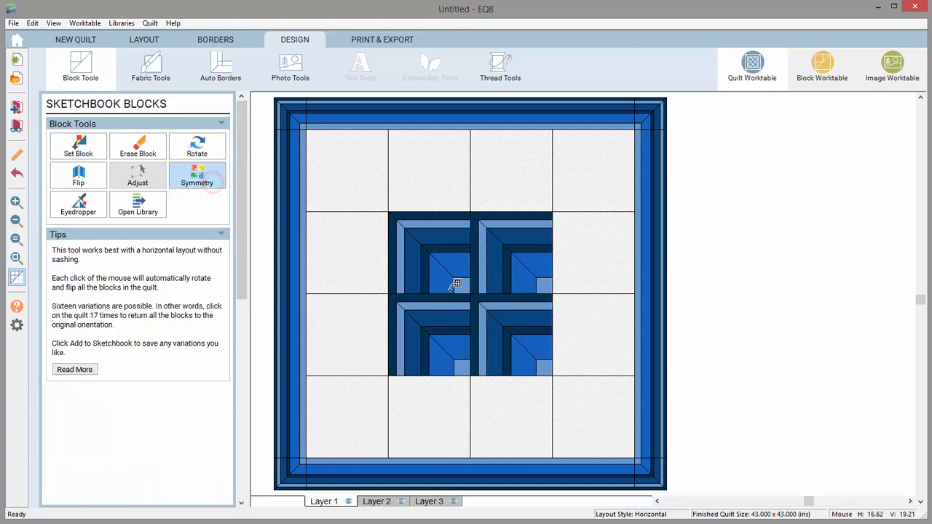
Step: Cycle Symmetry on the centre blocks from pinwheel to a concentric square medallion
click(457, 283)
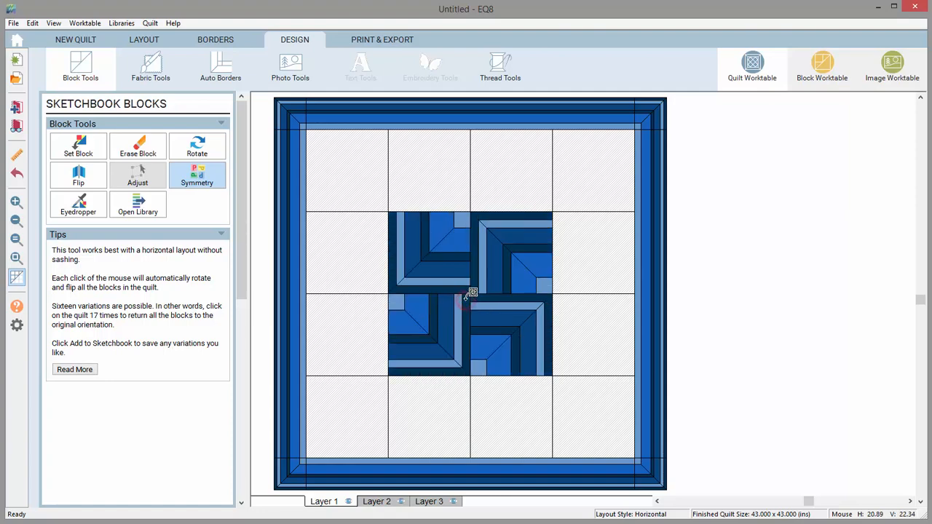
click(470, 295)
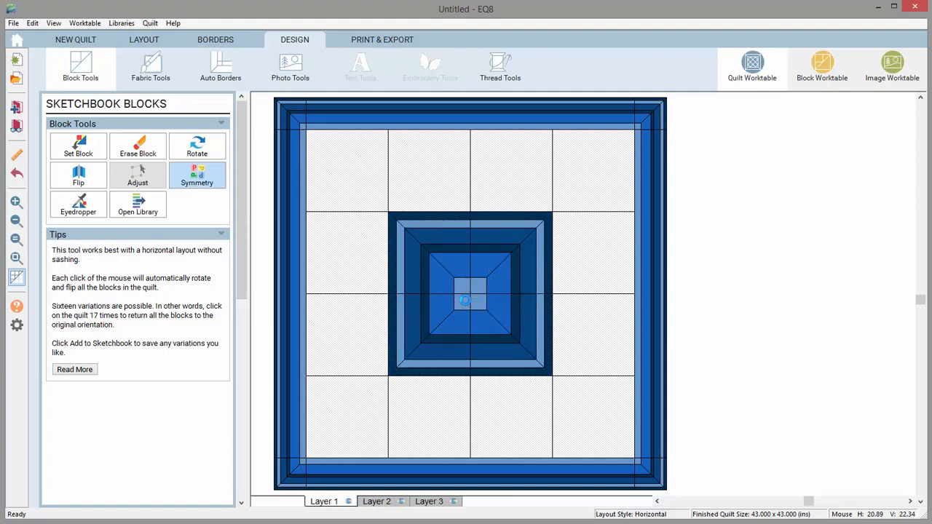
click(220, 67)
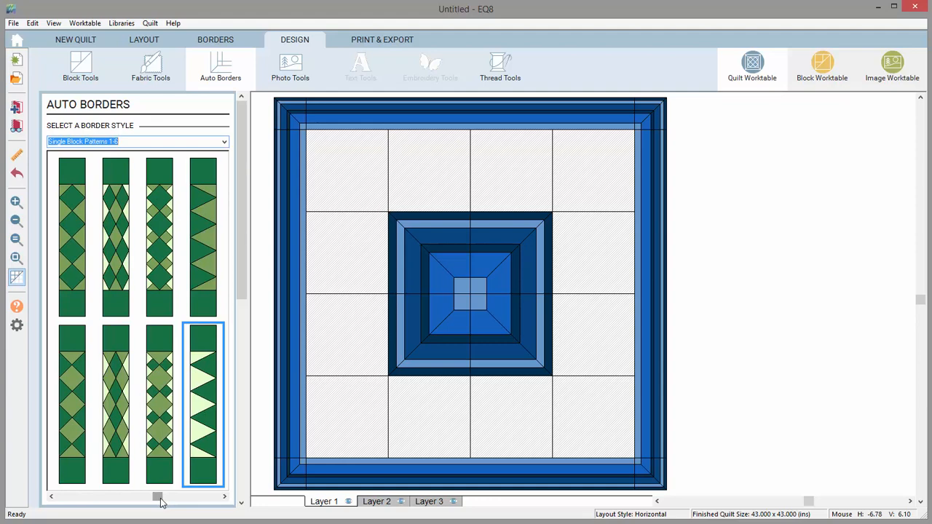
Step: Apply the green crossed-diamond border and preview the side border's foundation pattern pages
click(115, 404)
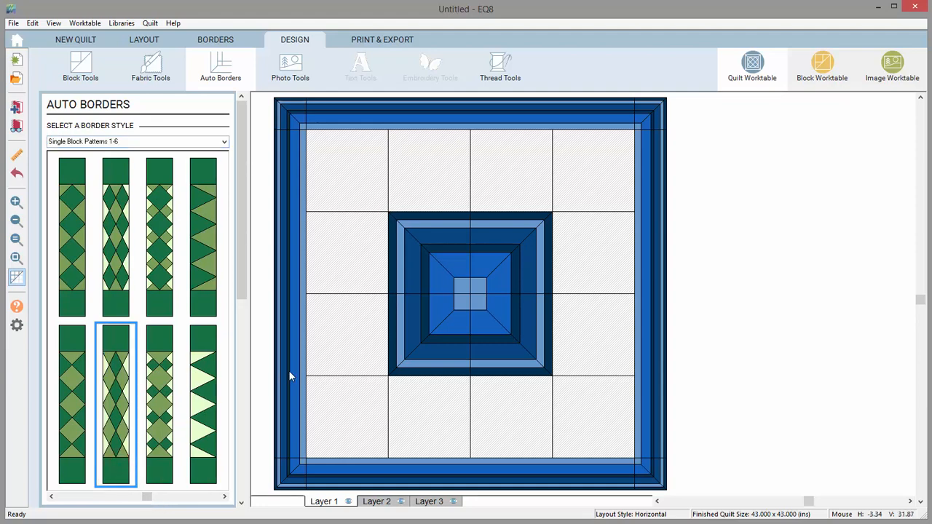
click(116, 406)
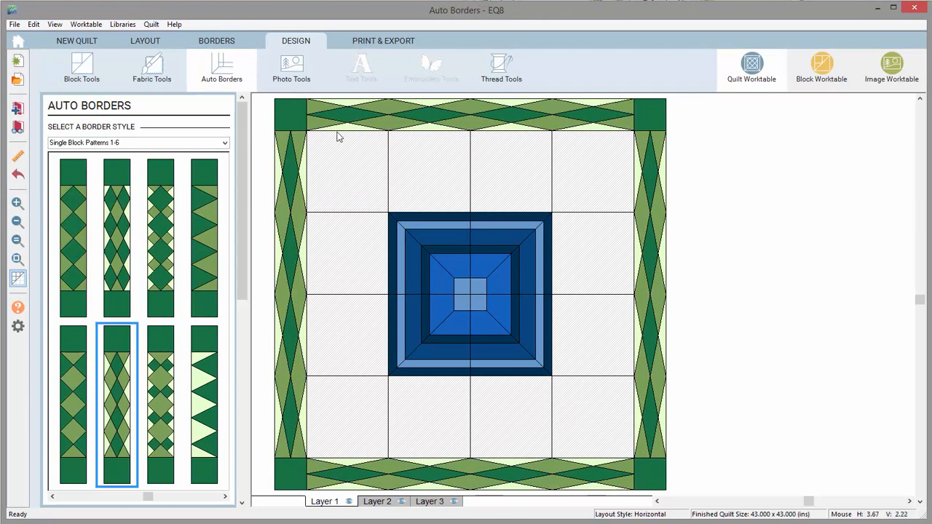
click(383, 40)
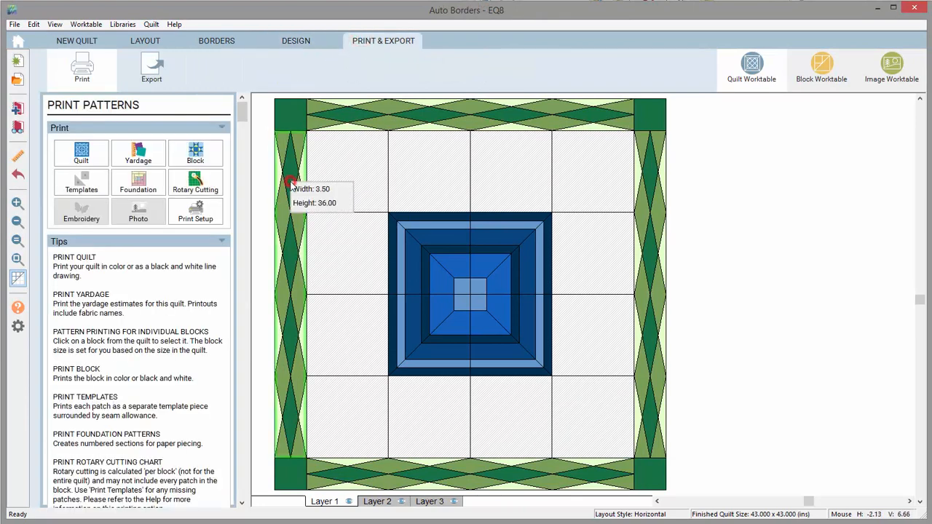
click(138, 182)
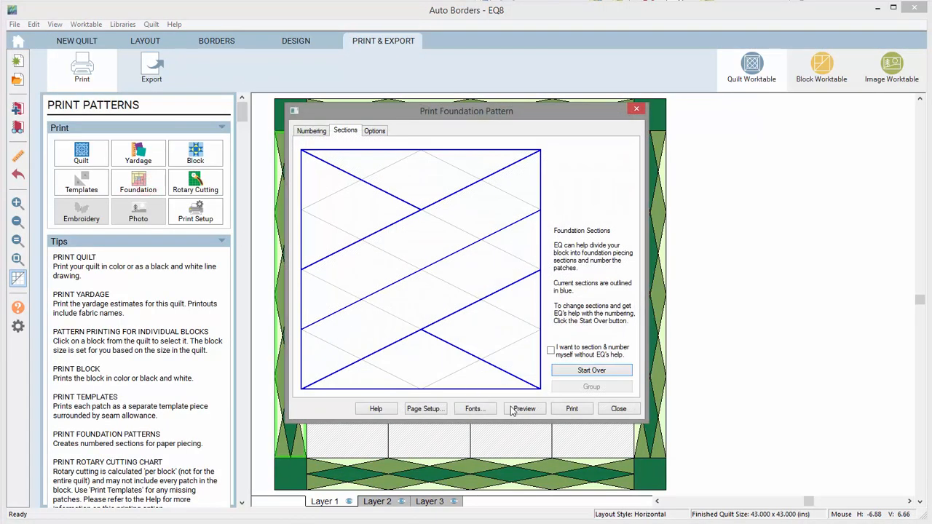
click(523, 408)
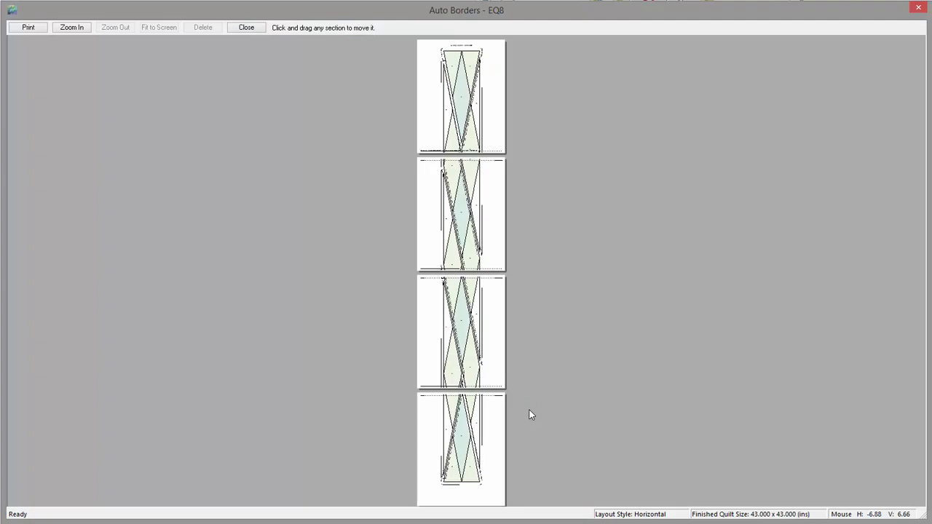